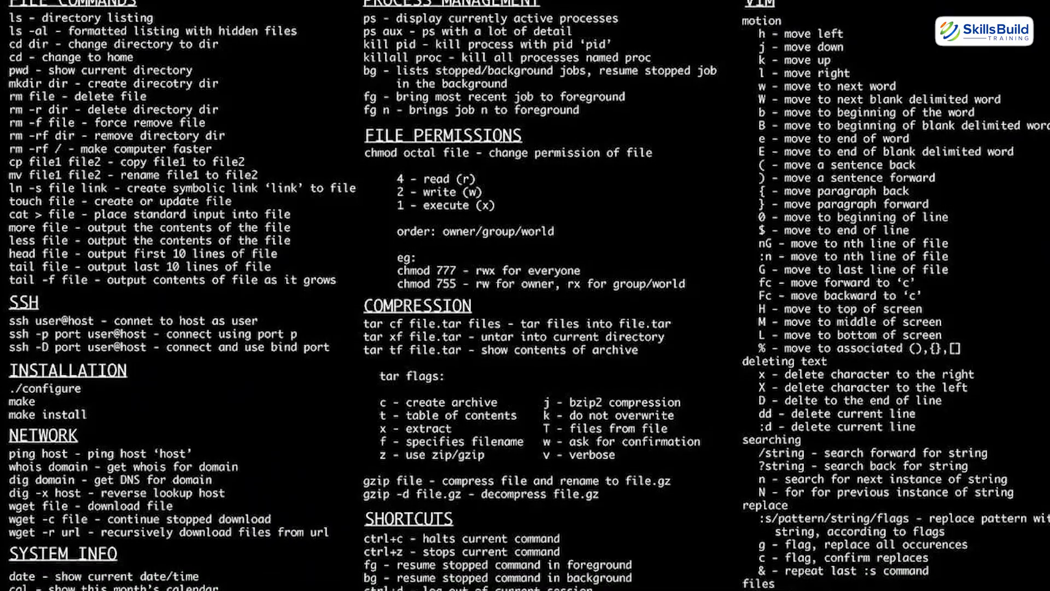
# Scroll through the greeting chat to read the assistant's offer of help.
pyautogui.scroll(-3)
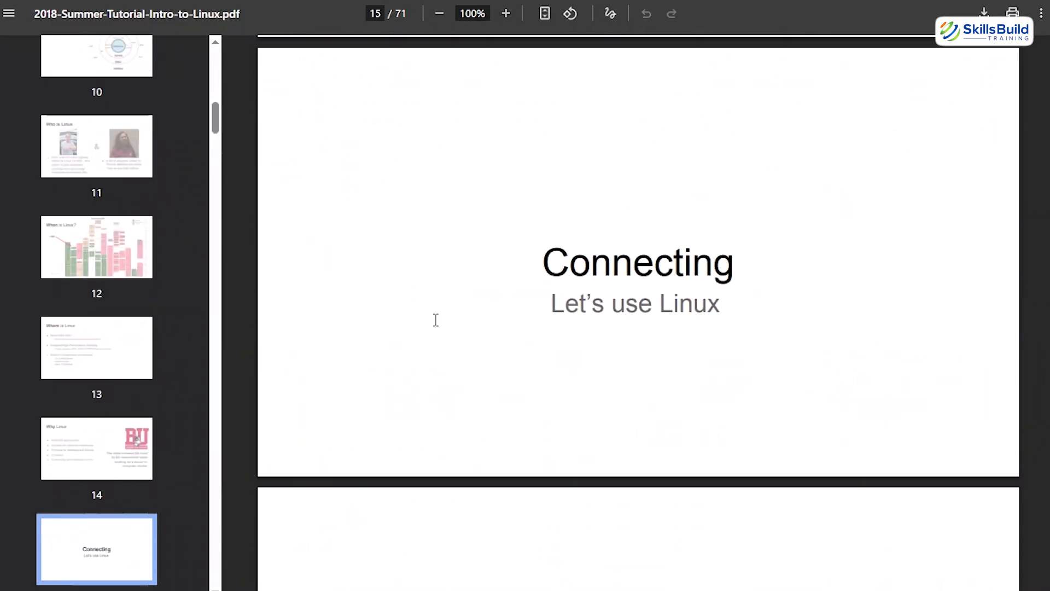
pyautogui.scroll(-3)
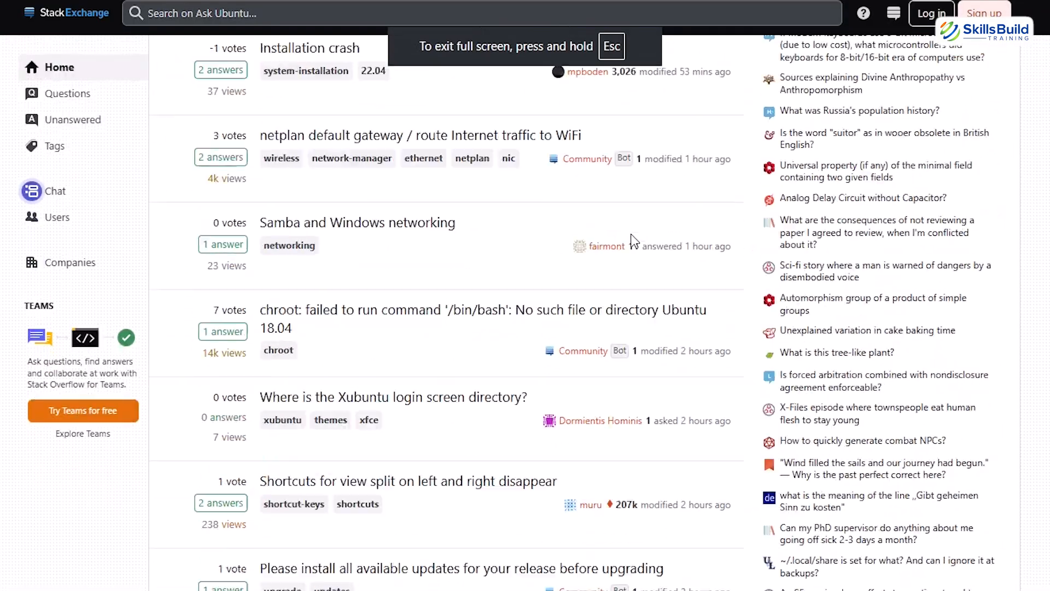
pyautogui.scroll(3)
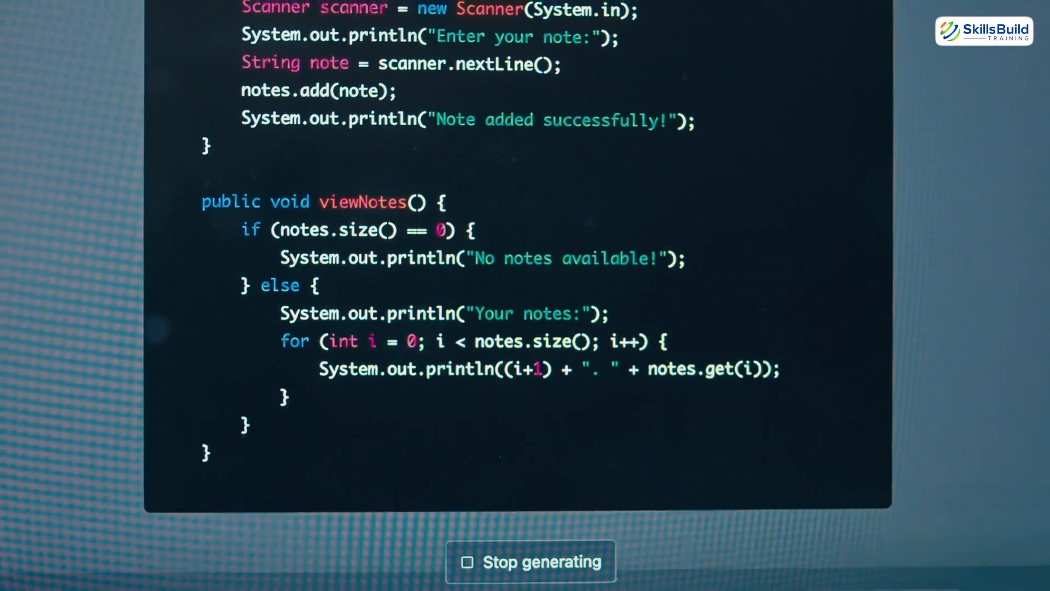
pyautogui.scroll(-3)
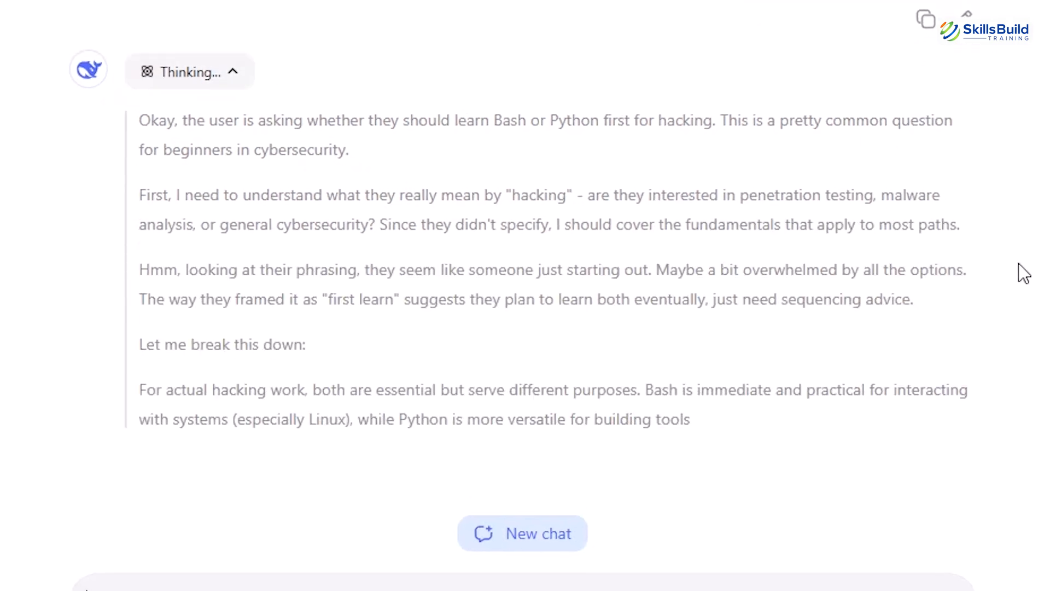
pyautogui.scroll(-3)
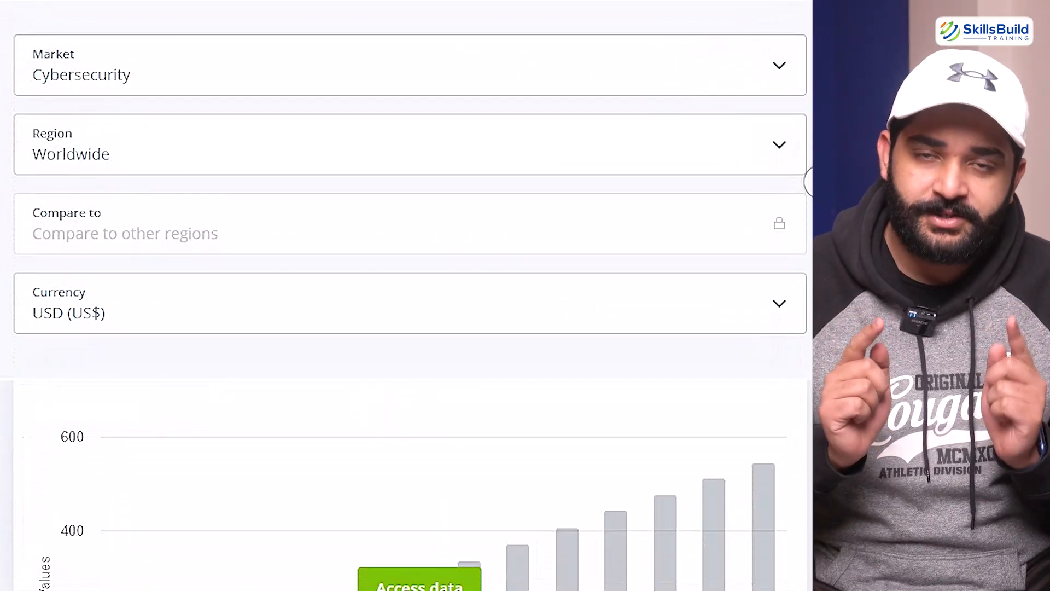
pyautogui.scroll(-3)
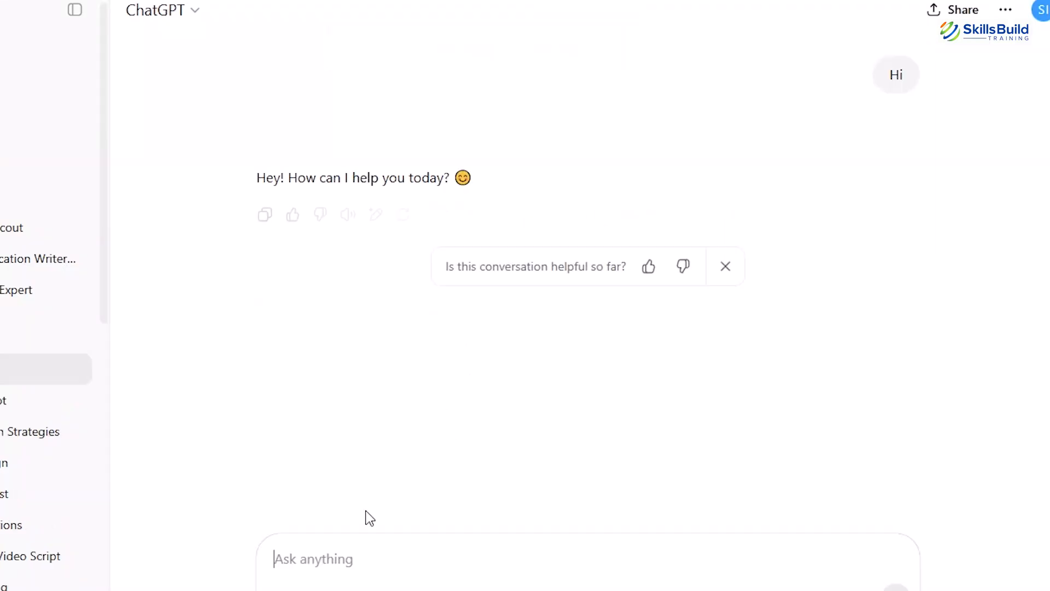
# Ask what ethical hacking is and how SQL injection works, then begin a reverse-shell example prompt.
pyautogui.write('What is Et')
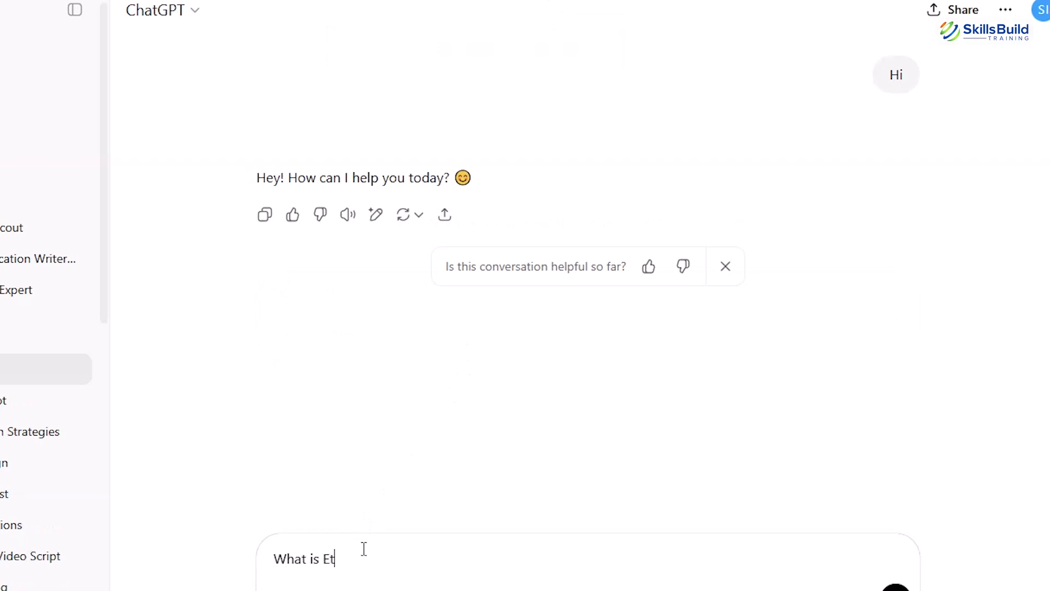
pyautogui.press('Return')
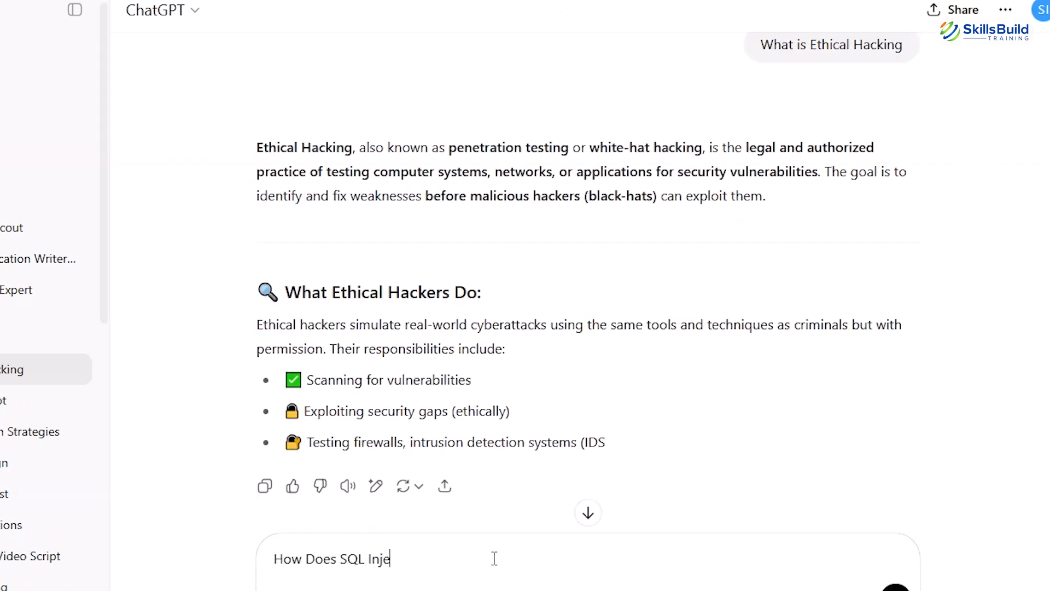
pyautogui.press('Return')
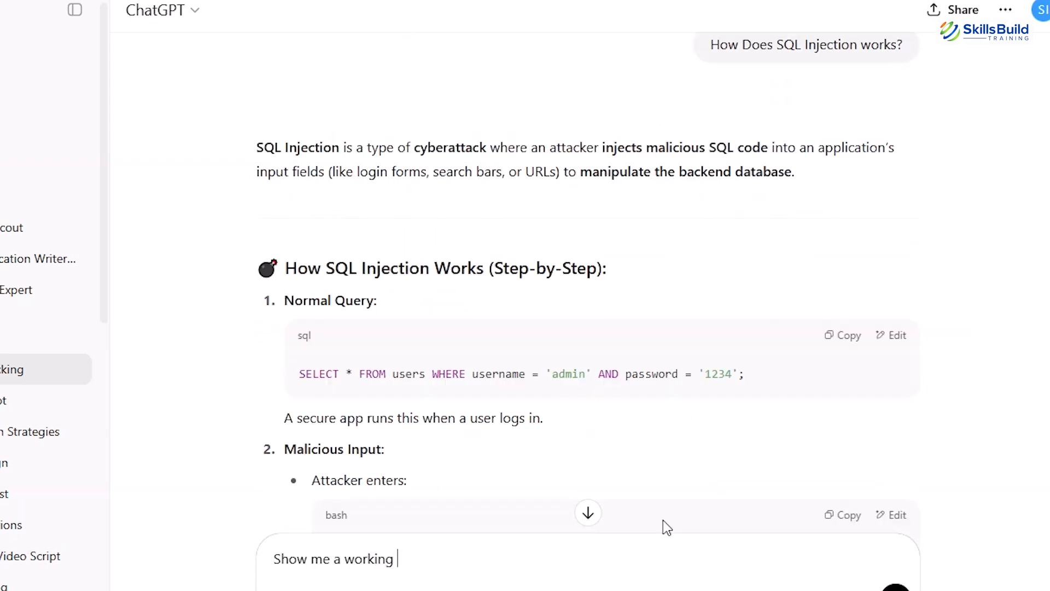
pyautogui.write('example of reverse s')
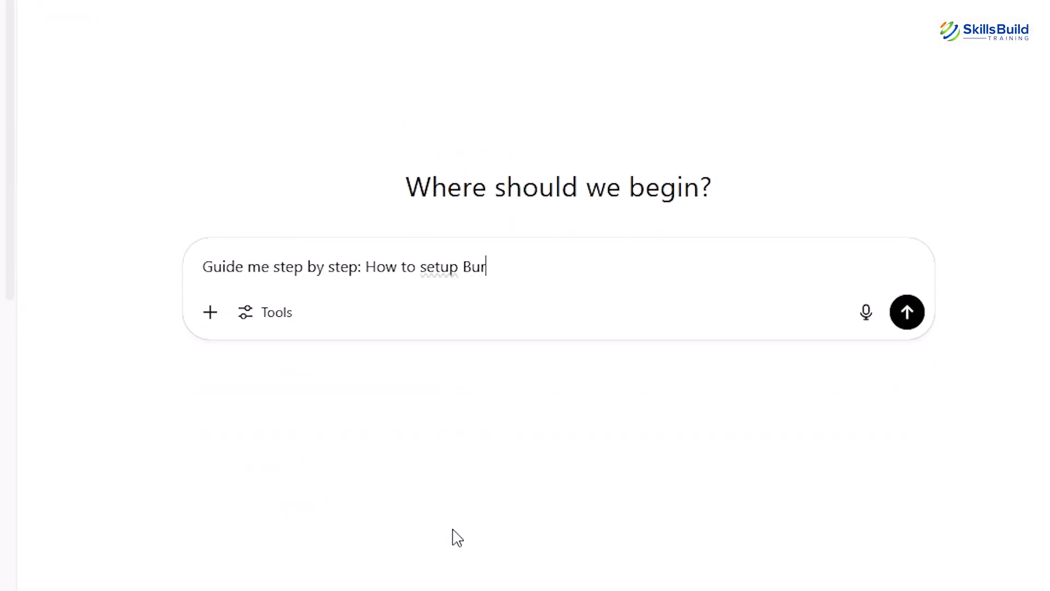
# Send the step-by-step Nmap network-scanning question and read the returned guide.
pyautogui.write('p Suit in Kali')
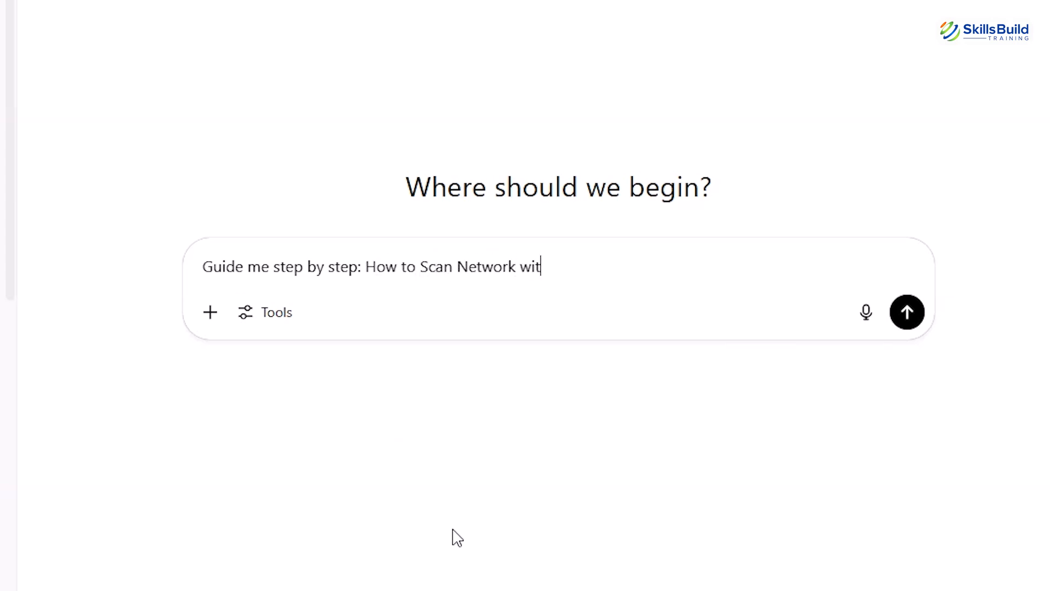
pyautogui.click(907, 312)
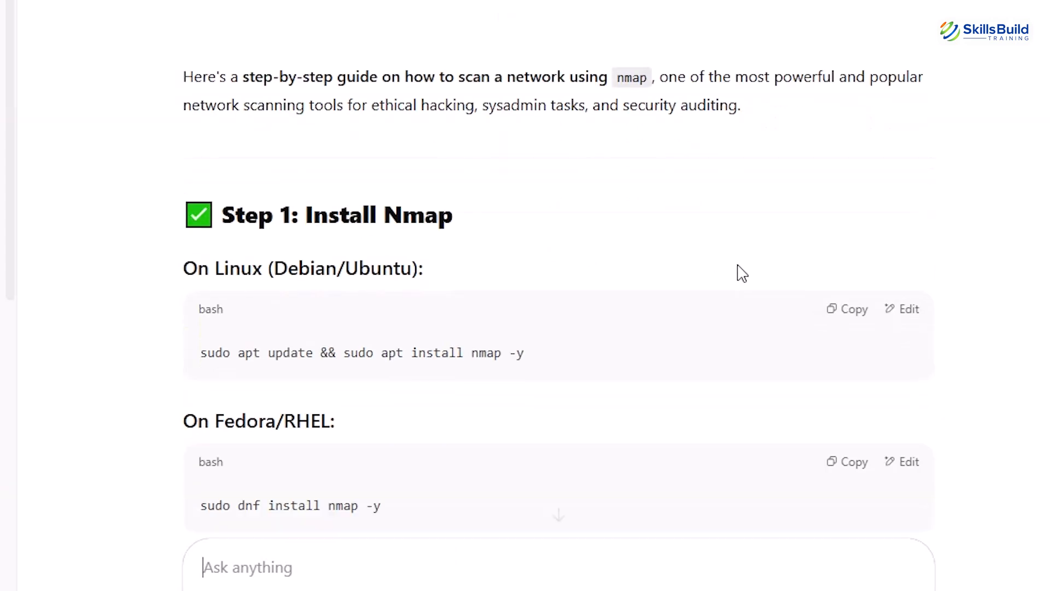
pyautogui.scroll(-3)
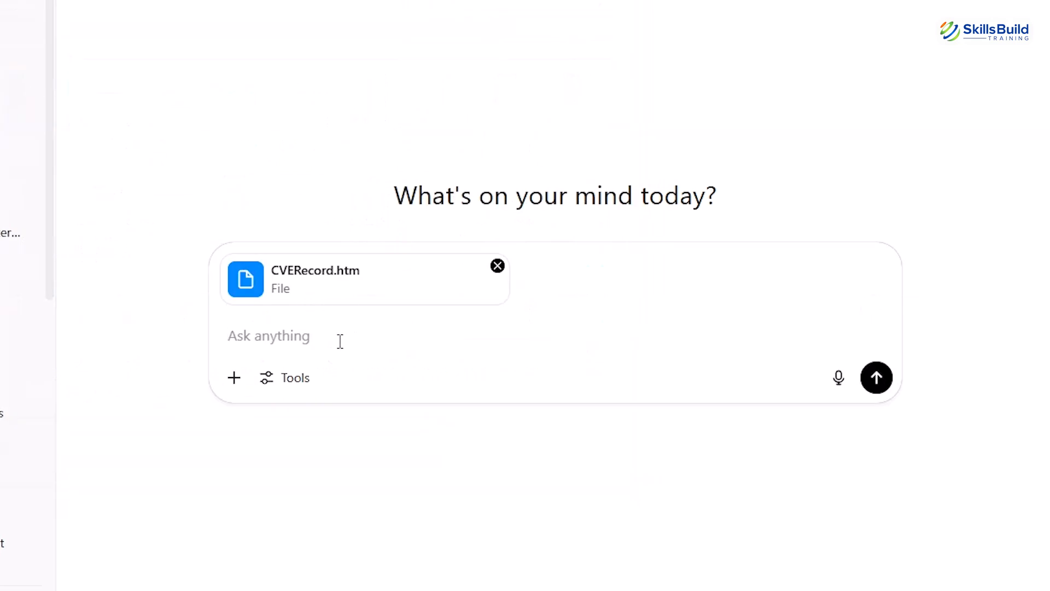
# Ask ChatGPT to explain and simulate CVE-2021-41773 (Apache Path Traversal) with the CVE record attached.
pyautogui.write('Help me understand and simulate CVE-2021-41773 (Apache Path Traversal).')
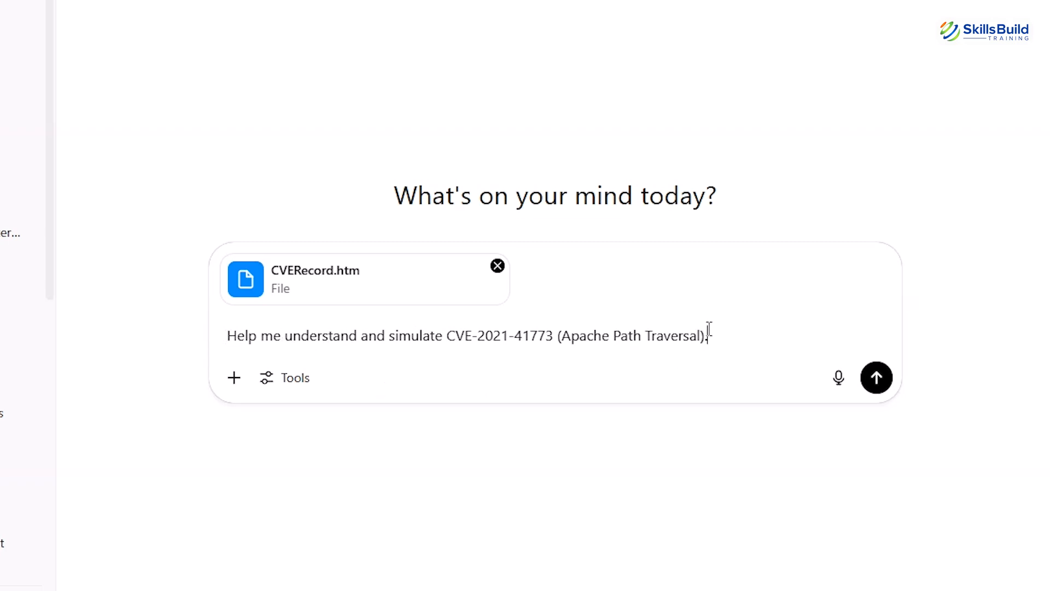
pyautogui.click(875, 377)
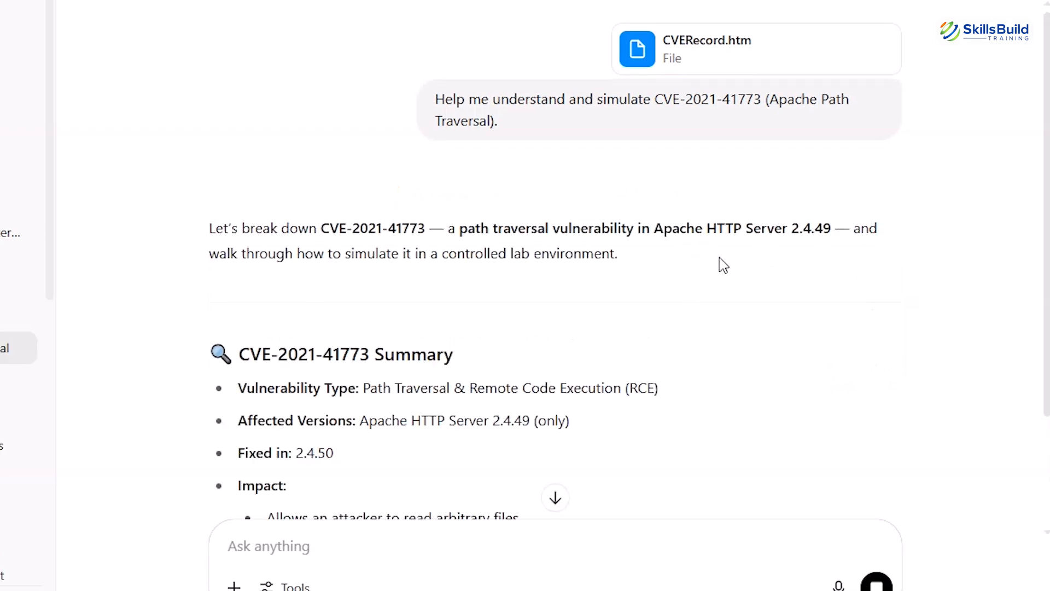
pyautogui.scroll(-3)
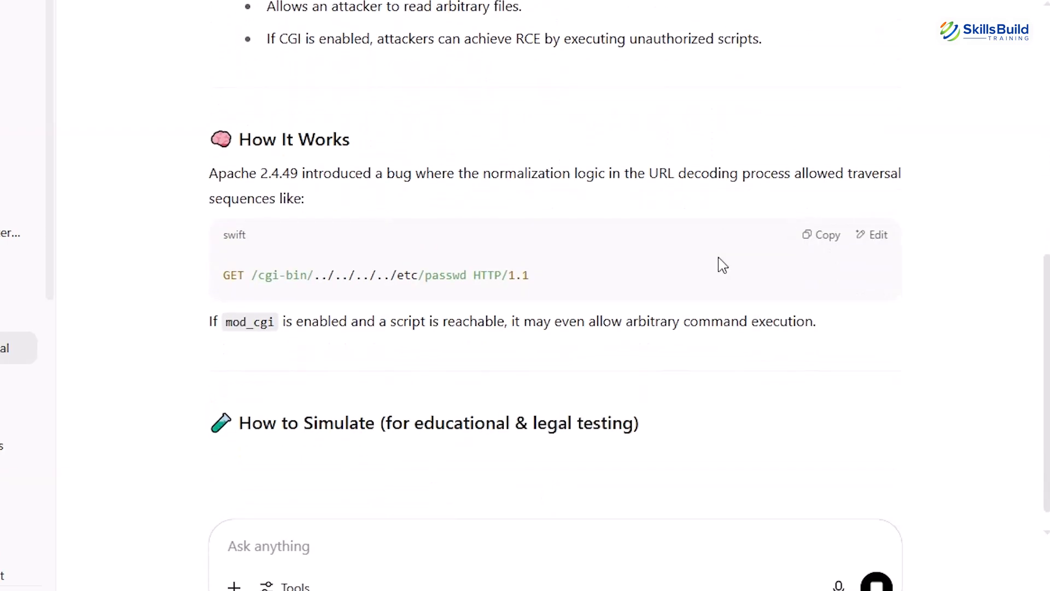
pyautogui.scroll(-3)
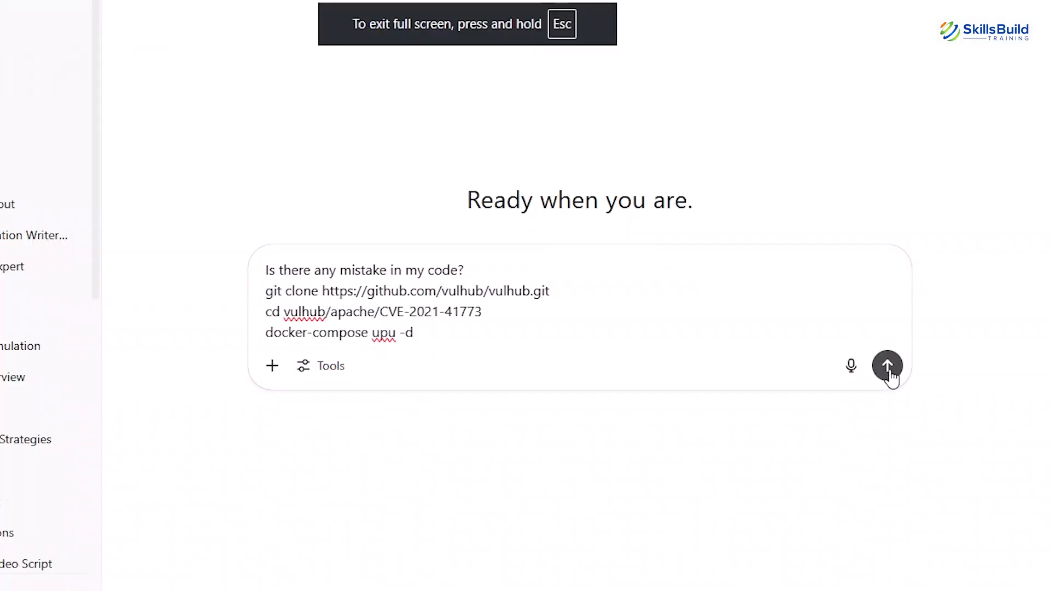
# Submit the docker-compose commands for a mistake check and read the typo correction.
pyautogui.click(887, 366)
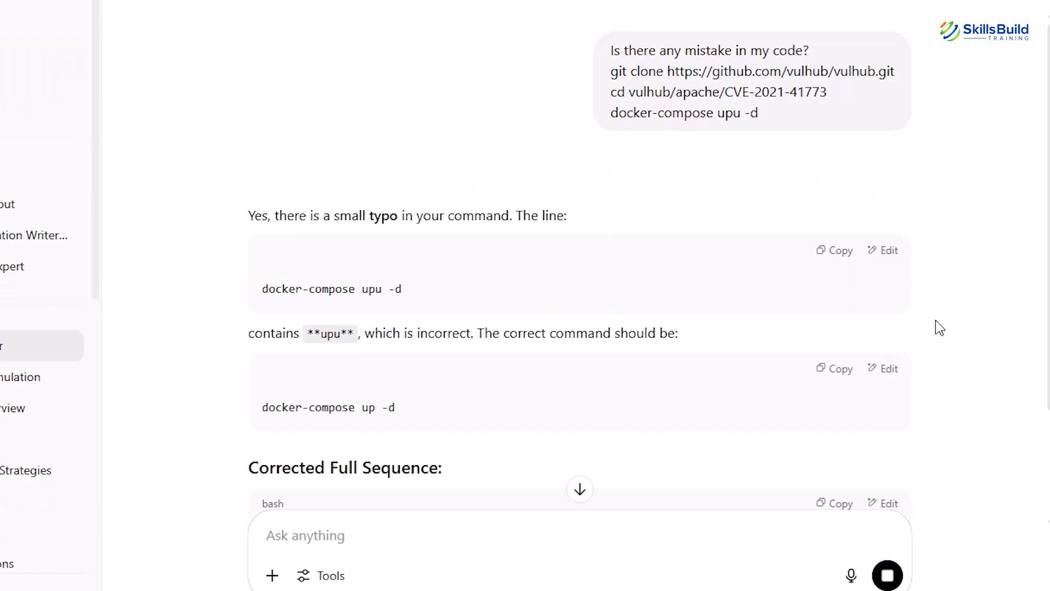
pyautogui.scroll(-3)
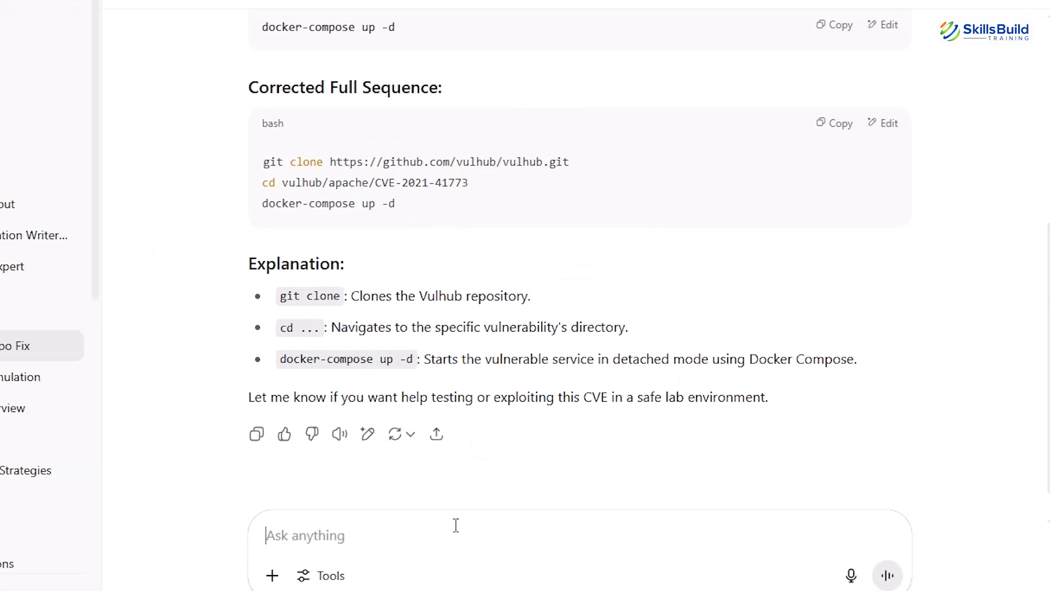
# Request an interactive hacking challenge with questions asked while solving it.
pyautogui.write('Give me a vulnerable website setup and walk me through exploiting it')
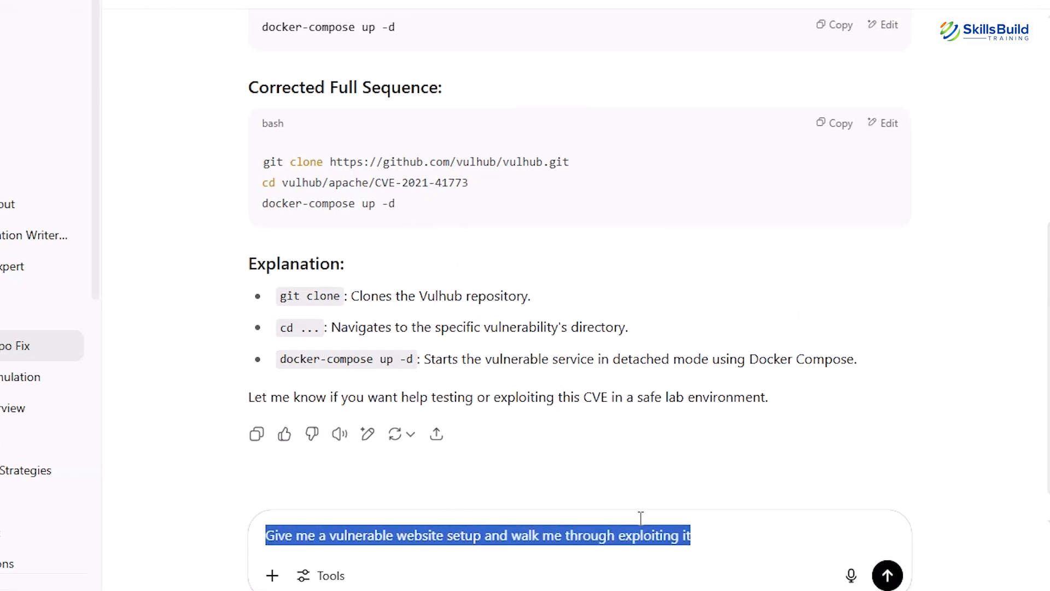
pyautogui.write('Test me — give me a hacking challenge and ask me questions as I solve it.')
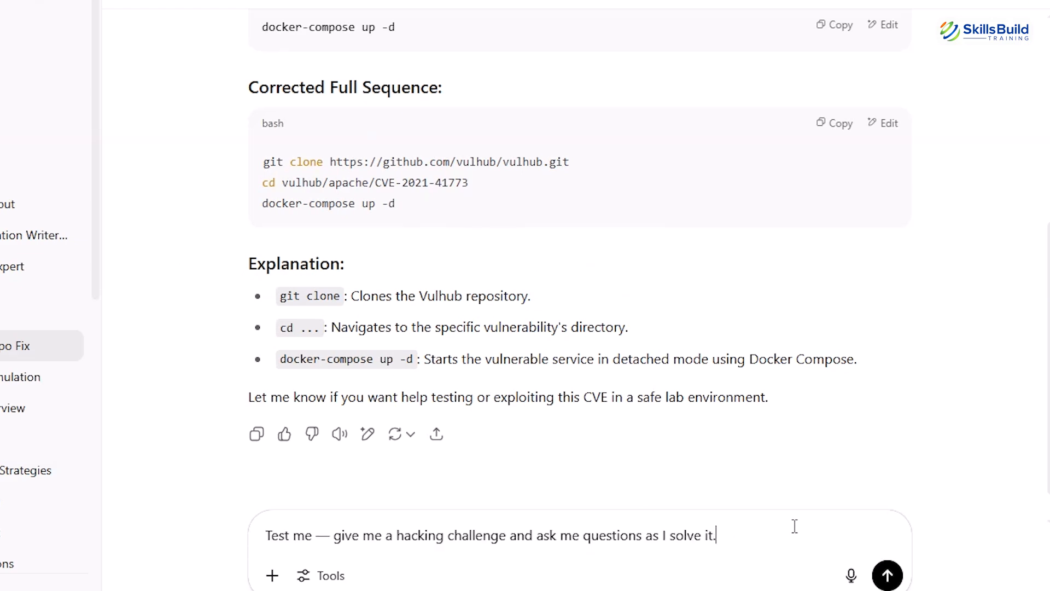
pyautogui.click(887, 574)
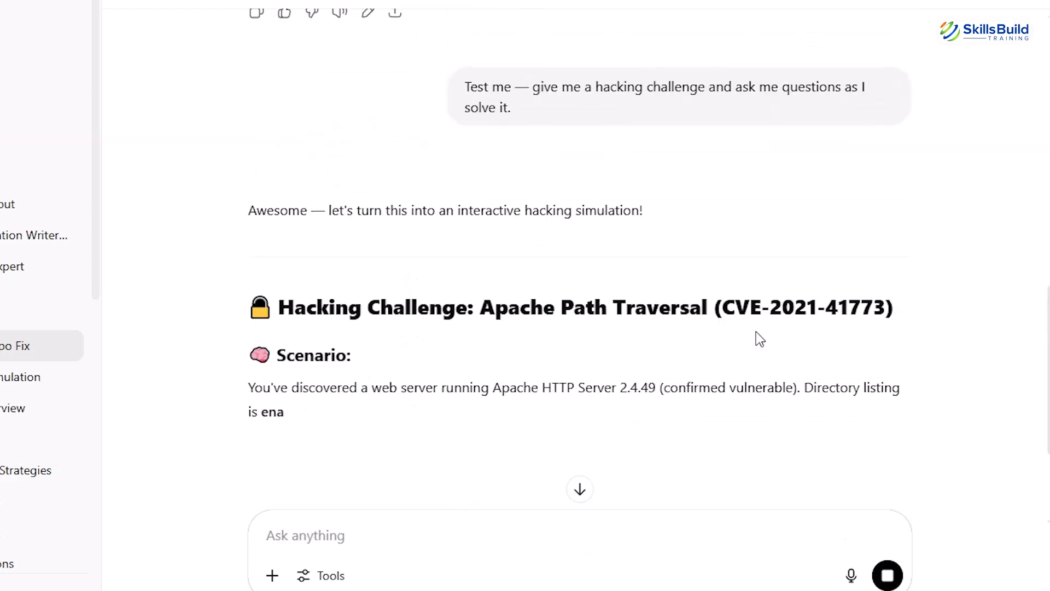
pyautogui.scroll(-3)
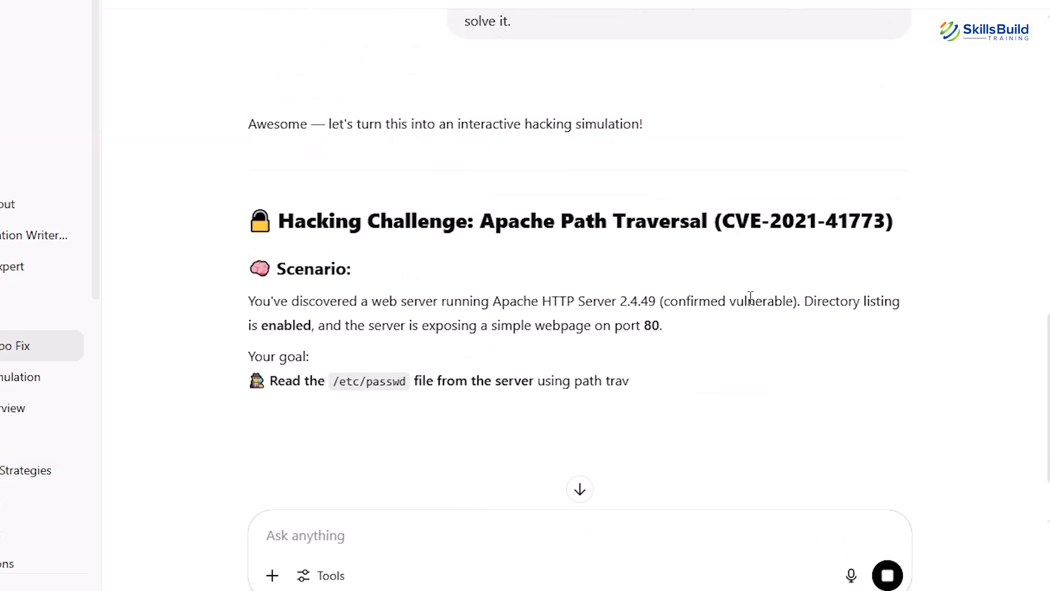